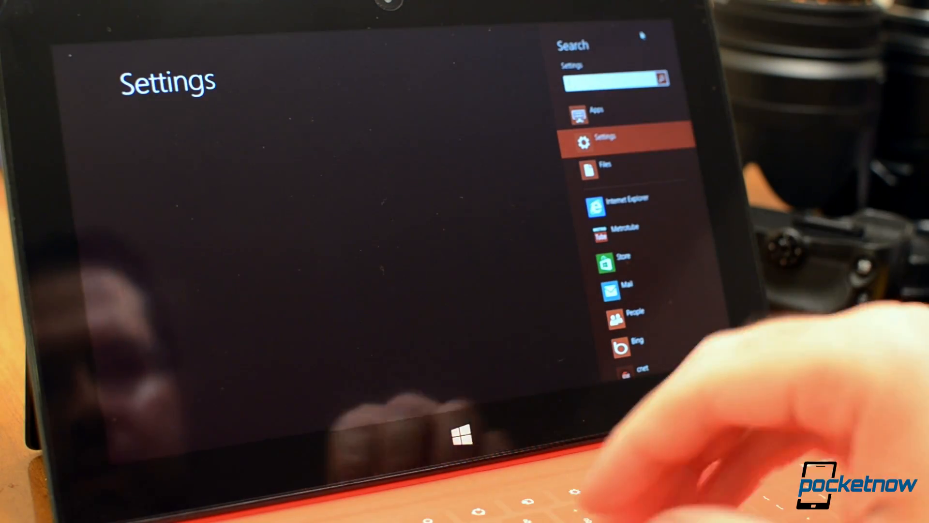
# Search Windows settings for 'tablet'.
pyautogui.write('tablet')
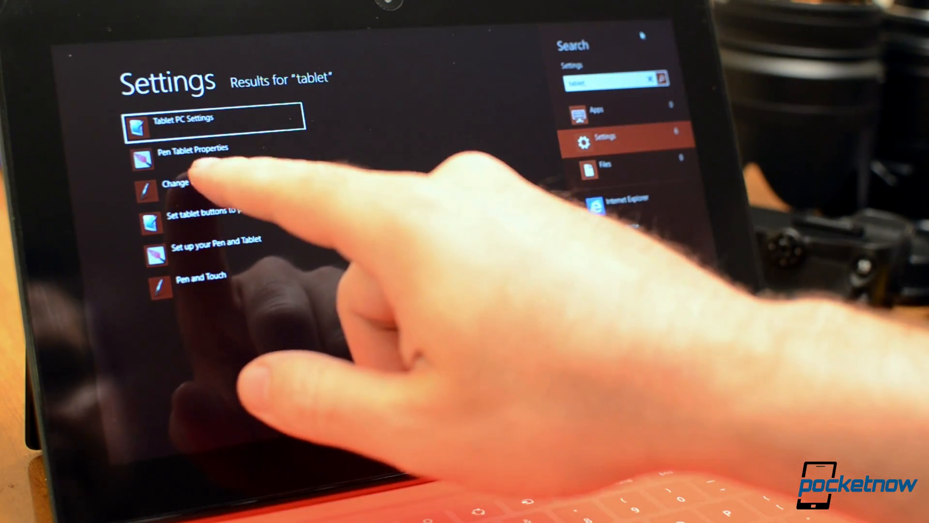
# Turn off Click Sound, review the side-switch Advanced settings, and show the Calibrate tab.
pyautogui.click(192, 147)
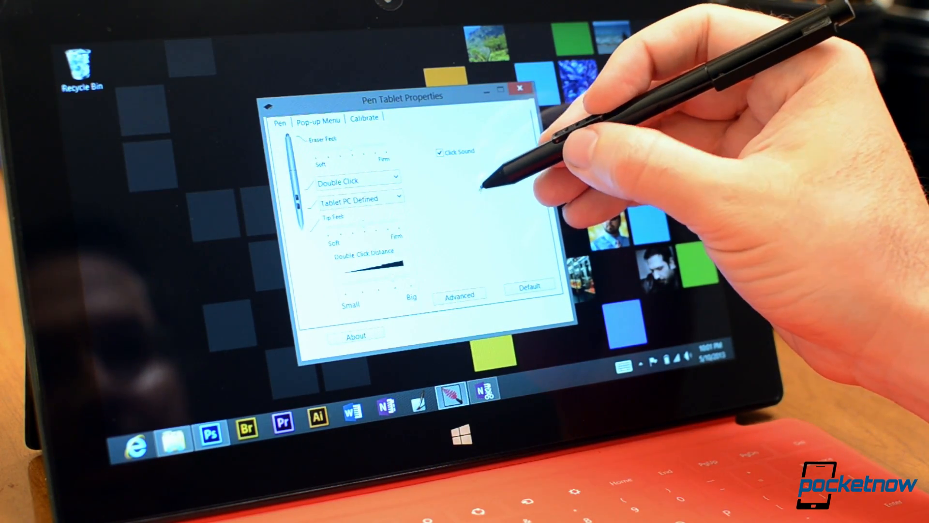
pyautogui.click(440, 151)
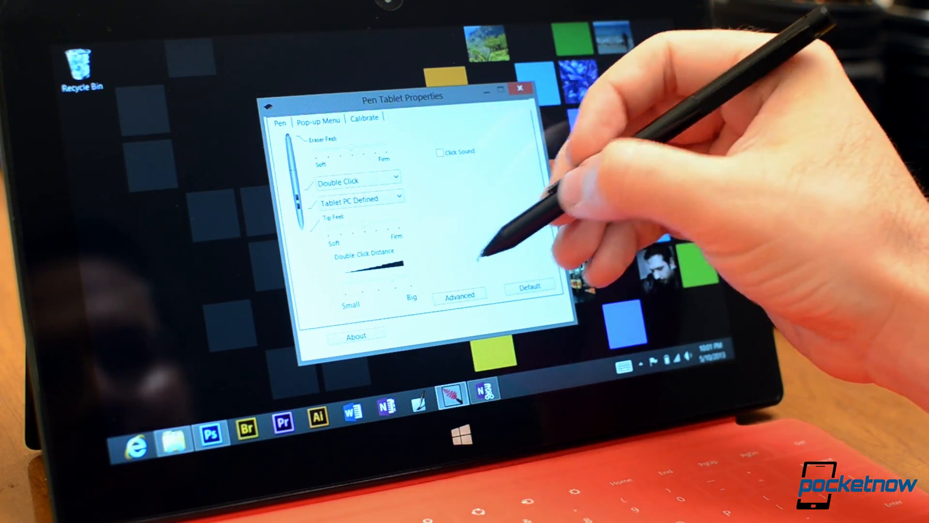
pyautogui.click(459, 296)
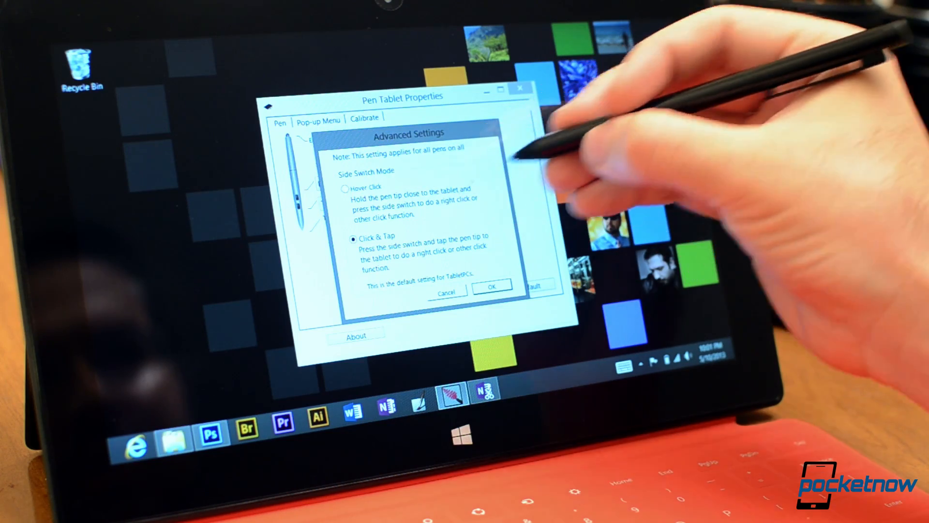
pyautogui.click(491, 285)
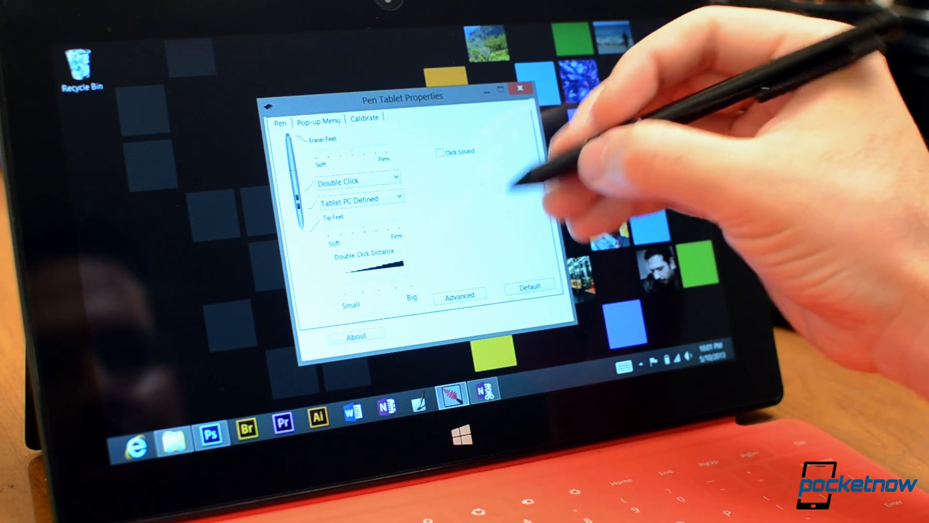
pyautogui.click(364, 117)
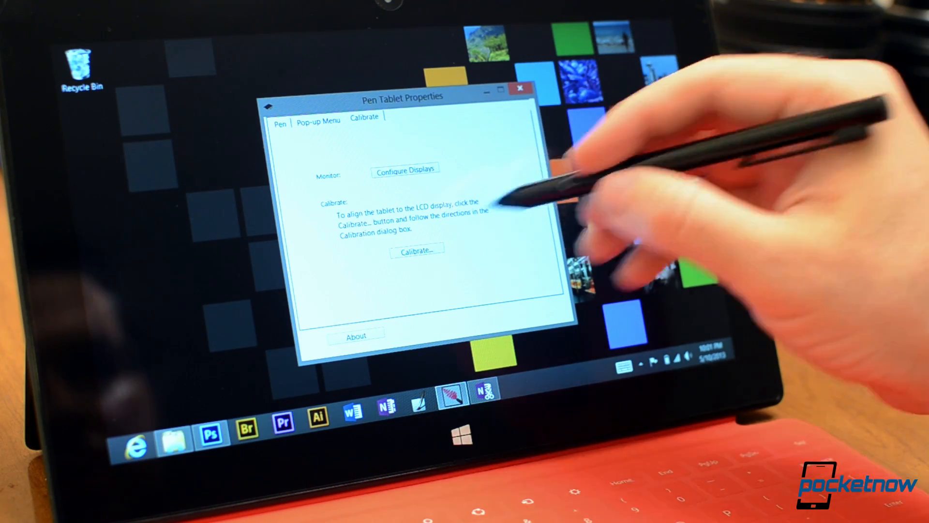
# View the driver version under About on the Pen tab, then close Pen Tablet Properties.
pyautogui.click(319, 119)
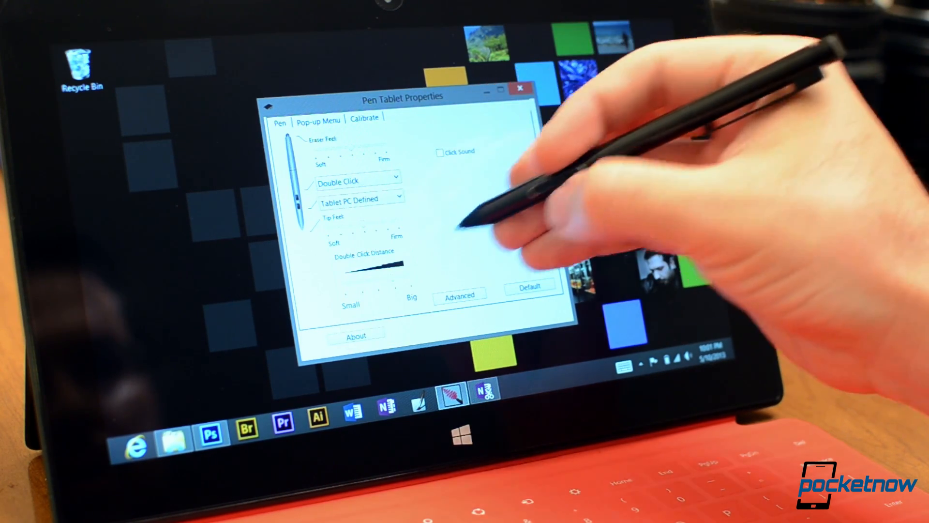
pyautogui.click(356, 335)
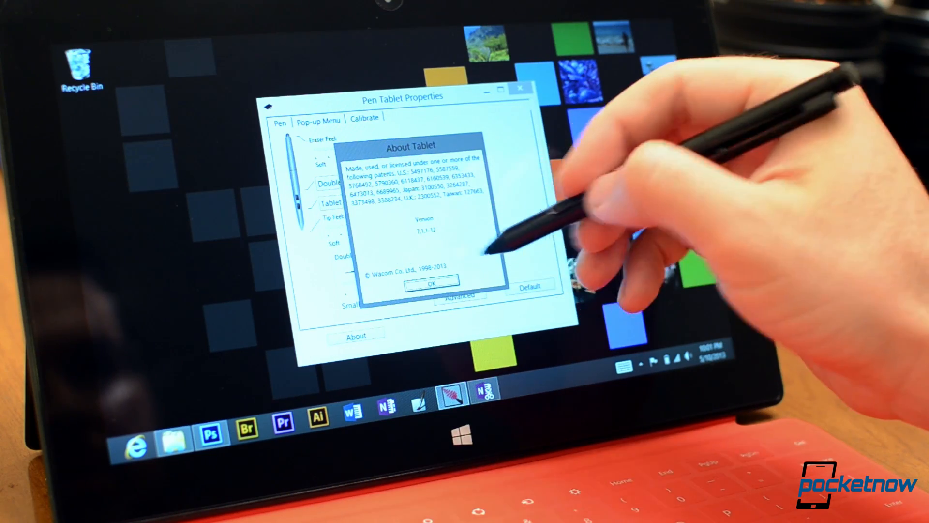
pyautogui.click(430, 283)
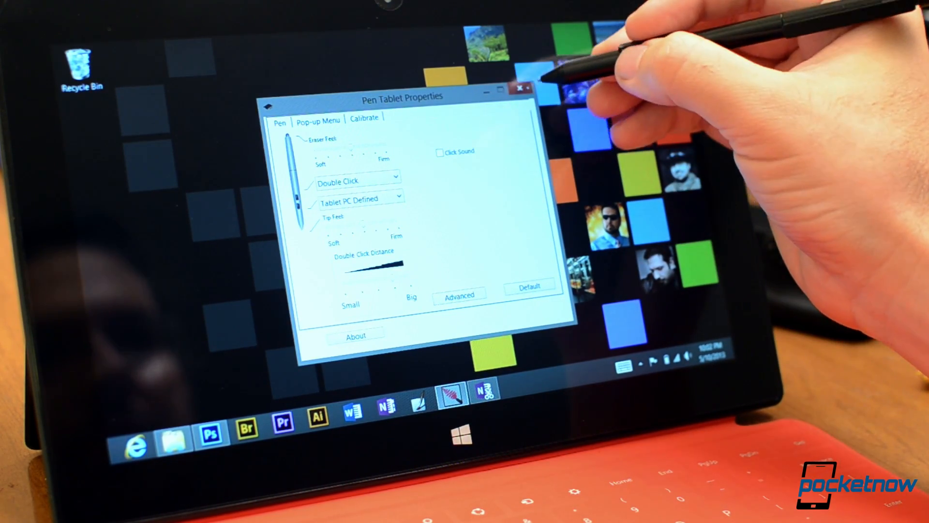
pyautogui.click(522, 87)
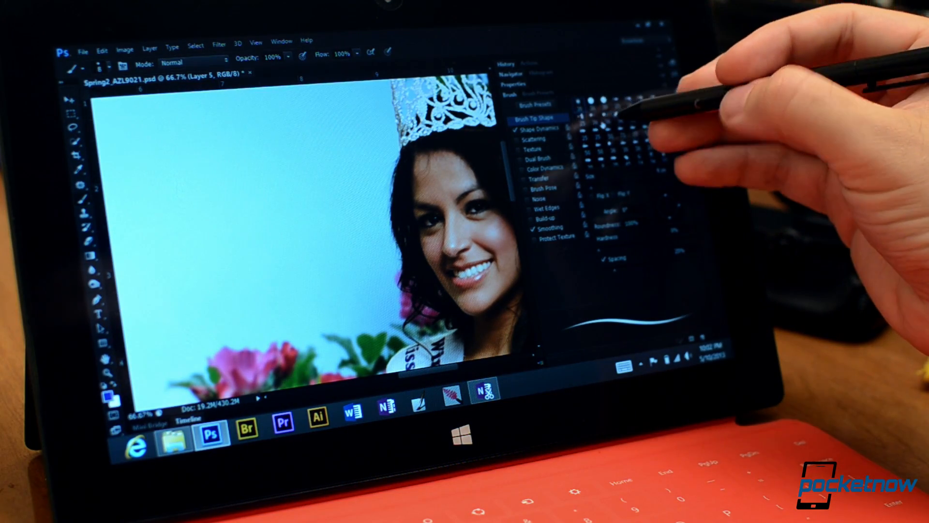
# Show the Brush Tip Shape settings in Photoshop's Brush panel.
pyautogui.click(533, 127)
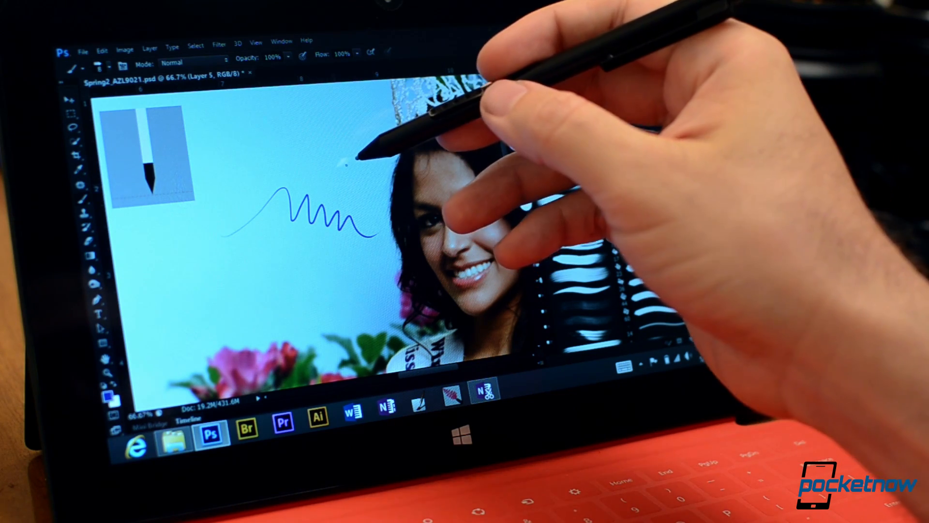
pyautogui.moveTo(368, 130)
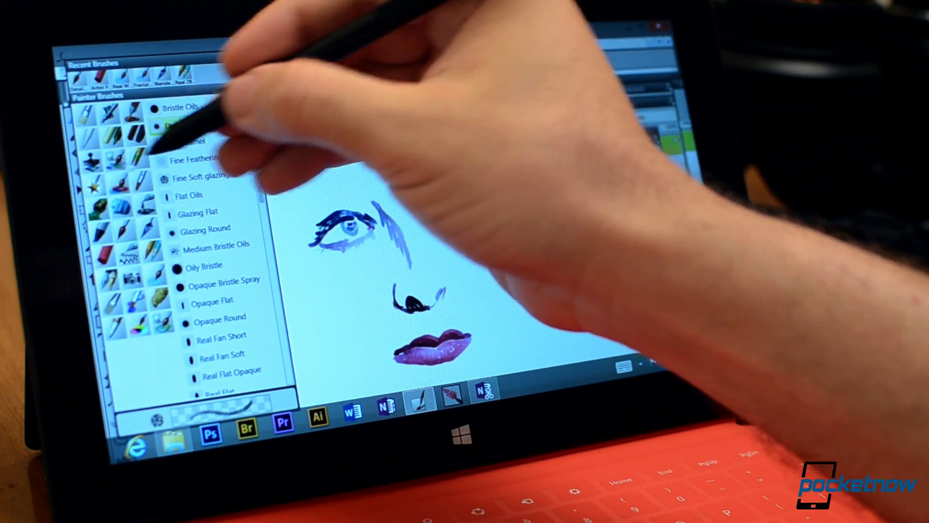
# Select the Opaque Bristle Spray brush from the Oils category.
pyautogui.click(193, 123)
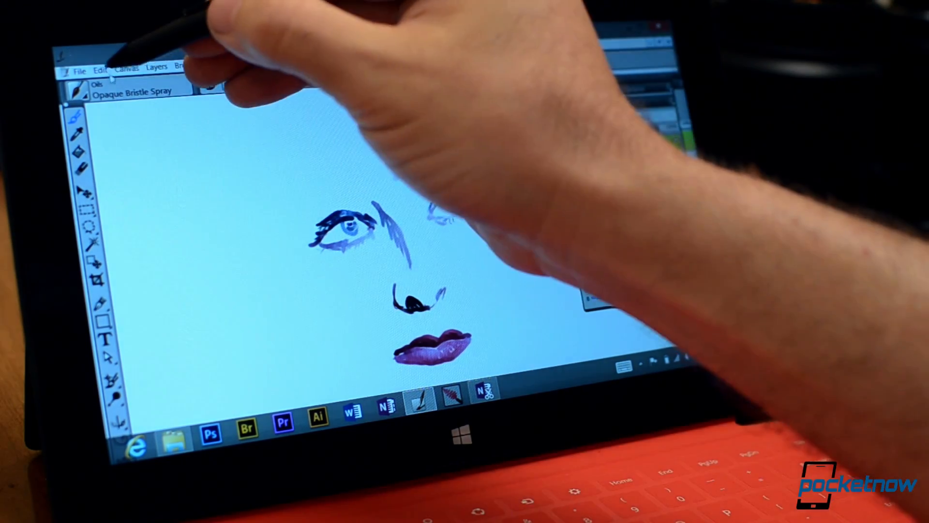
# Calibrate Brush Tracking from Edit > Preferences with a sample stroke and accept it.
pyautogui.click(100, 56)
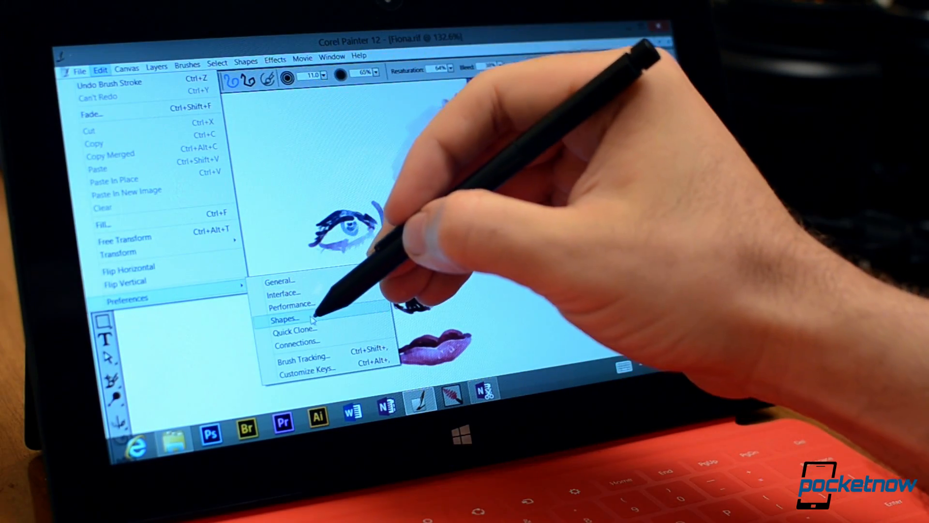
pyautogui.click(303, 357)
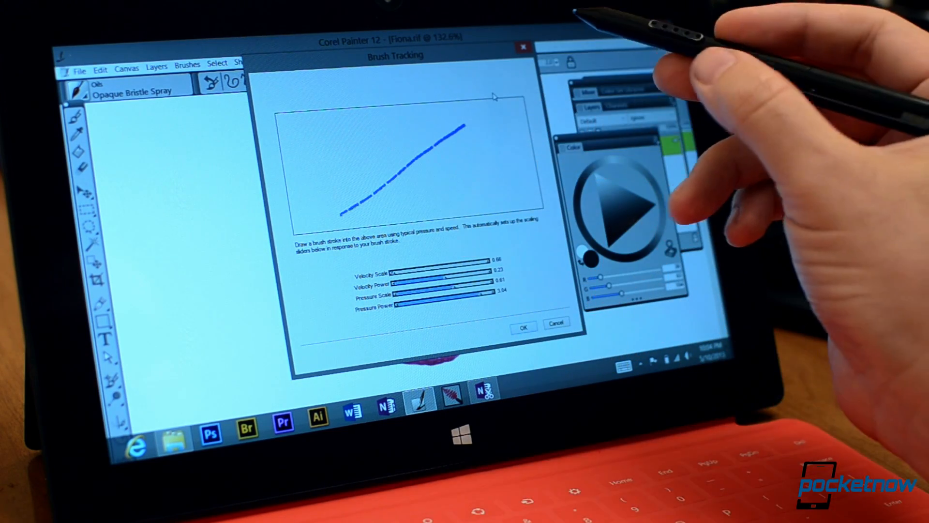
pyautogui.click(522, 327)
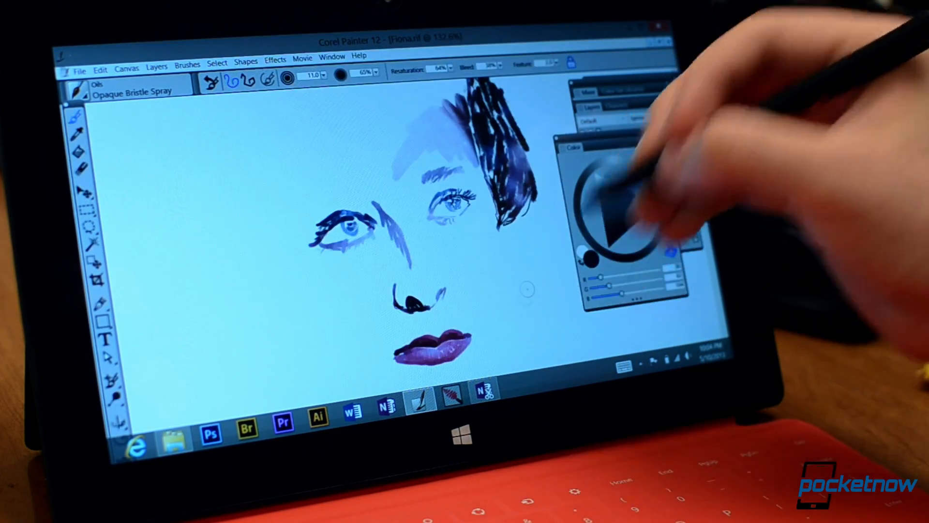
# Pick a paint colour from the colour wheel for the hair and eye.
pyautogui.click(80, 89)
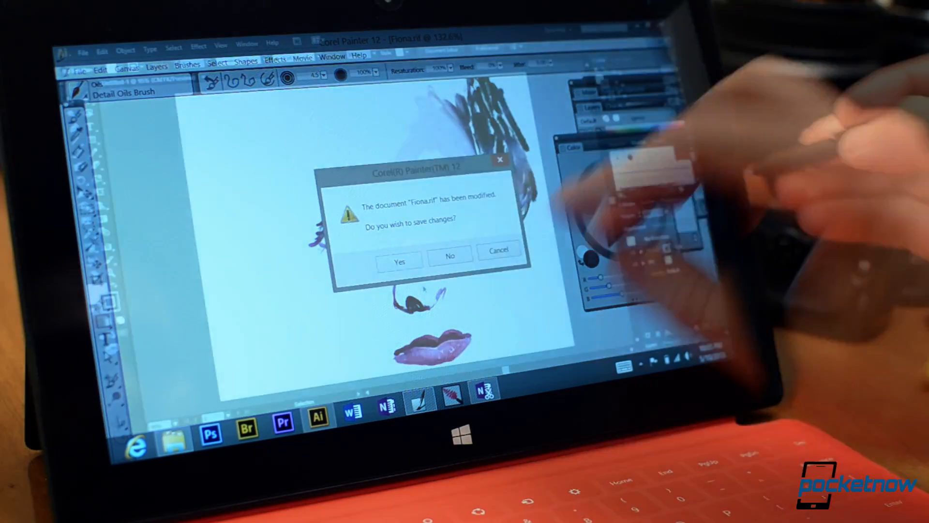
# Answer Painter's save prompt, then set the 15 pt Round brush Size to Pressure.
pyautogui.click(449, 249)
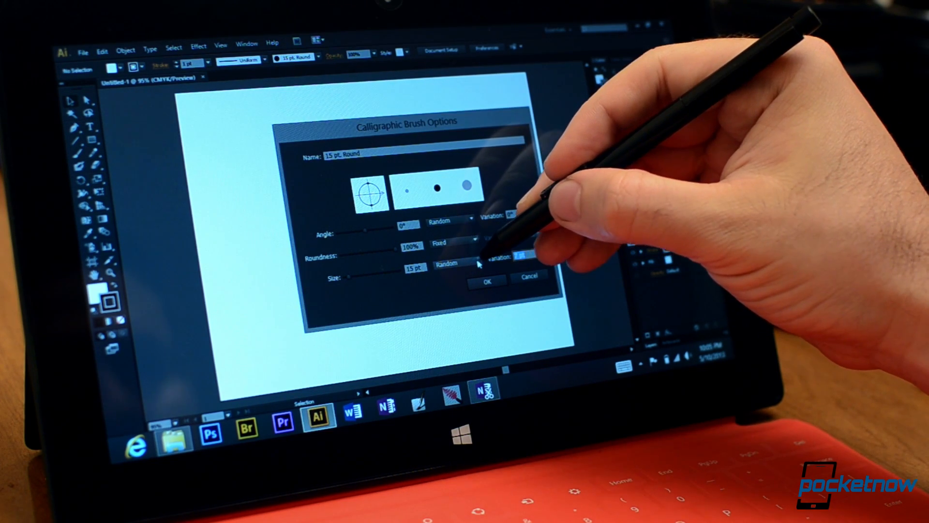
pyautogui.click(457, 260)
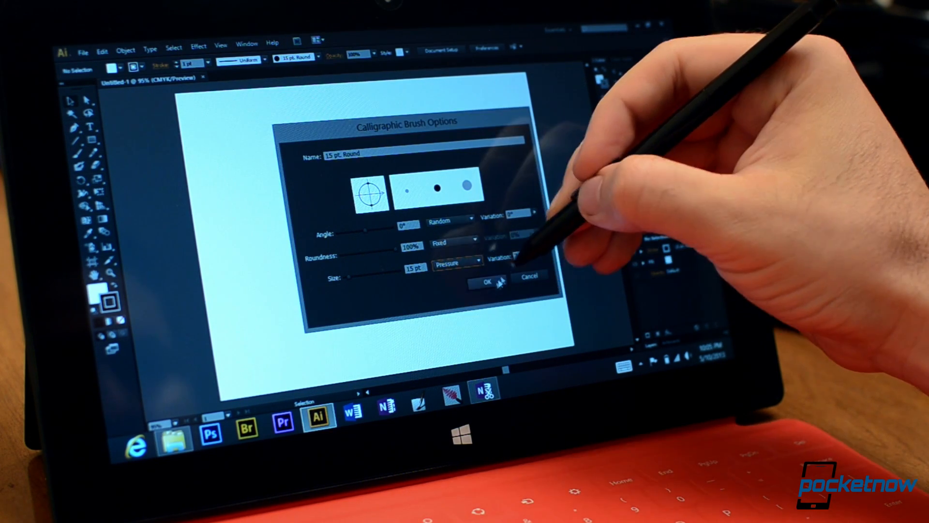
pyautogui.click(487, 280)
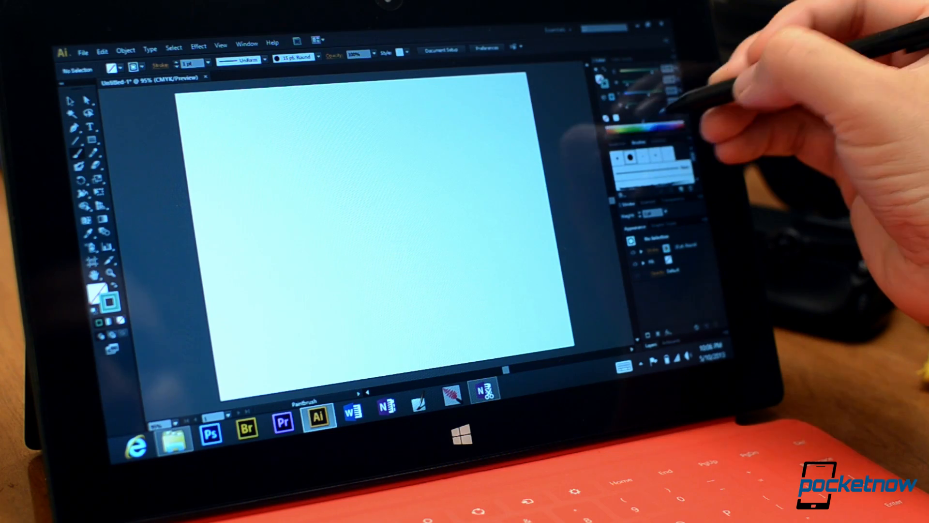
# Paint two wavy teal pressure strokes across the artboard, curving to the right.
pyautogui.moveTo(320, 190); pyautogui.dragTo(412, 142)
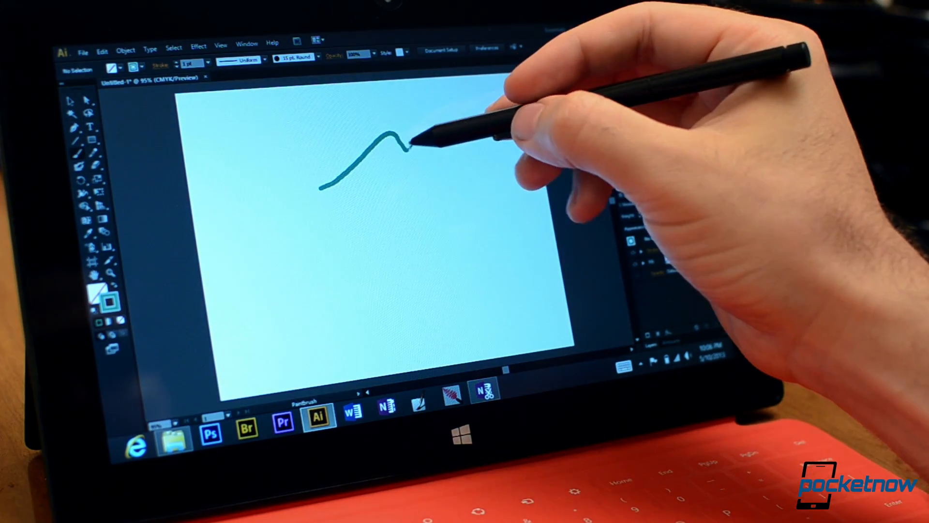
pyautogui.moveTo(409, 142); pyautogui.dragTo(468, 153)
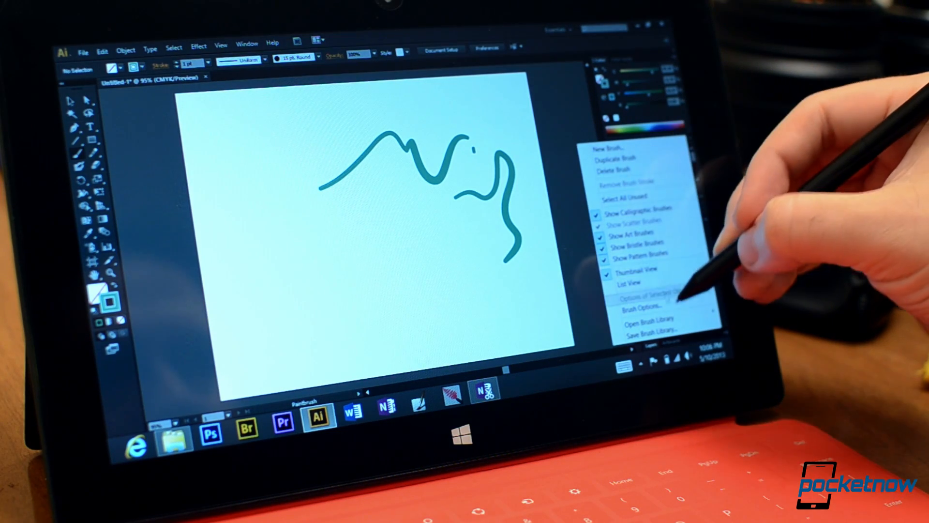
# Load the 6d Art Pen Brushes library from the brush libraries list.
pyautogui.click(636, 318)
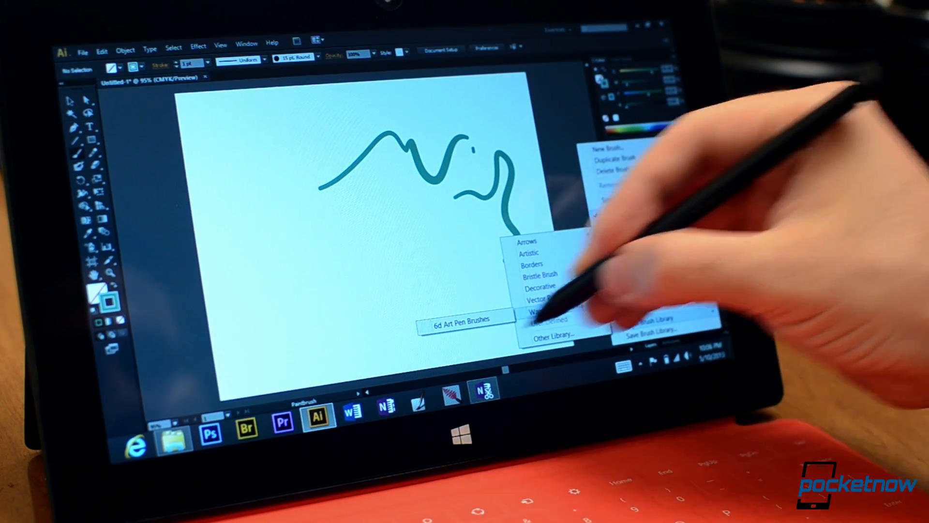
pyautogui.click(461, 318)
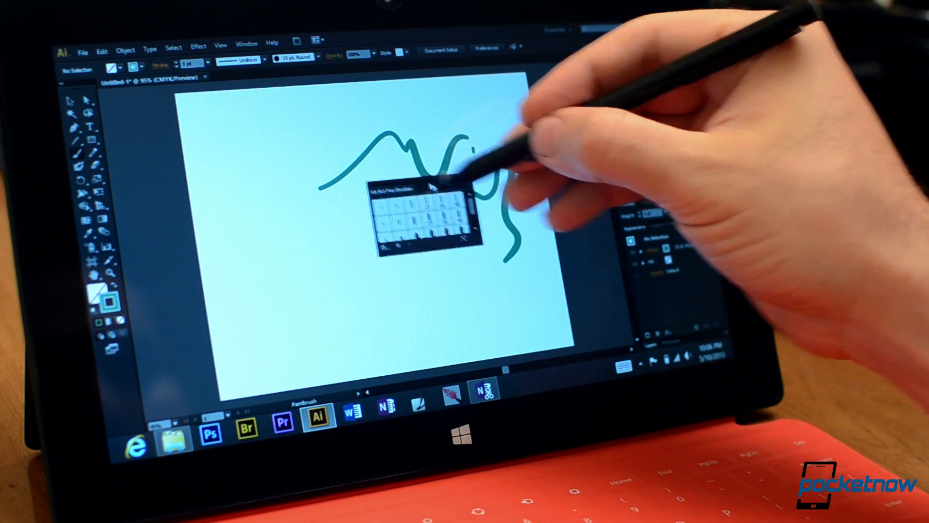